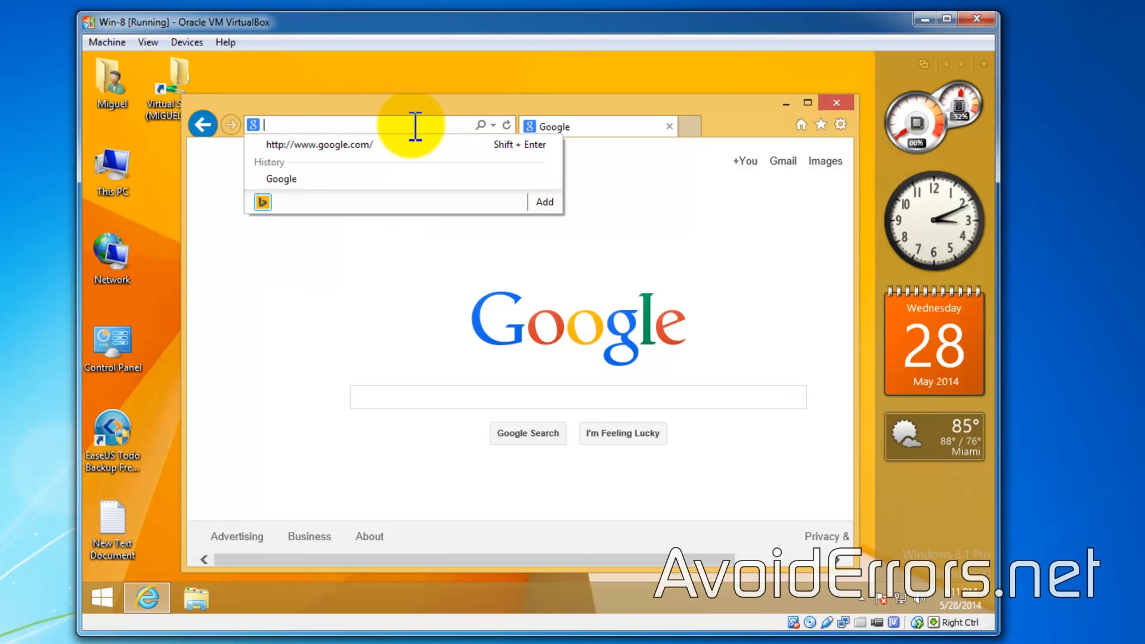
type("http://apps.evozi.com/apk-downloader/")
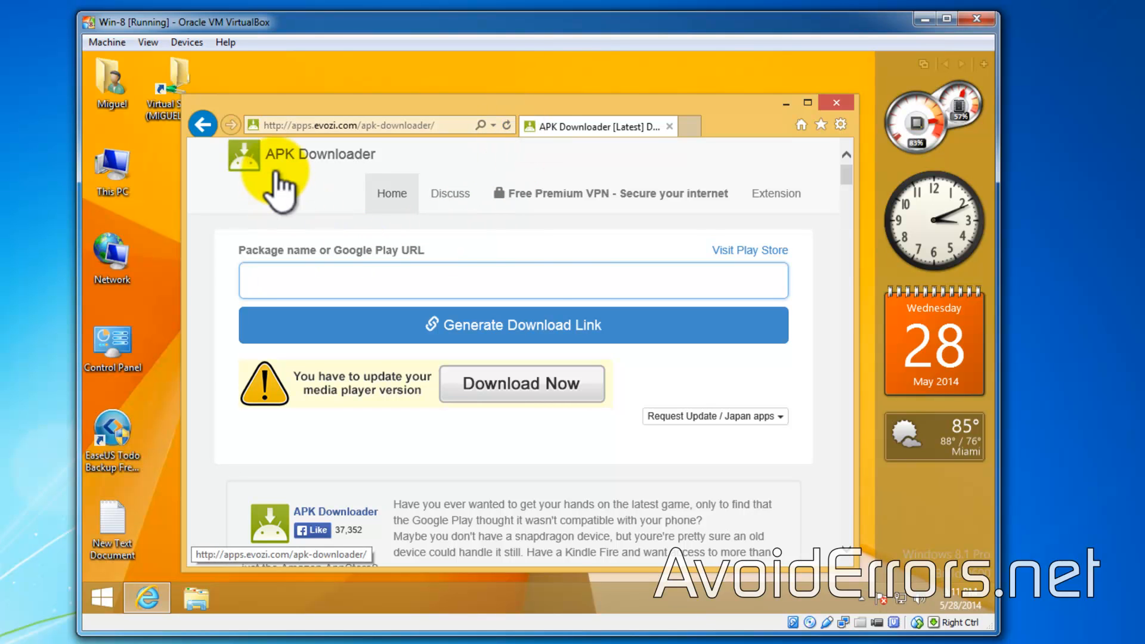
left_click(701, 127)
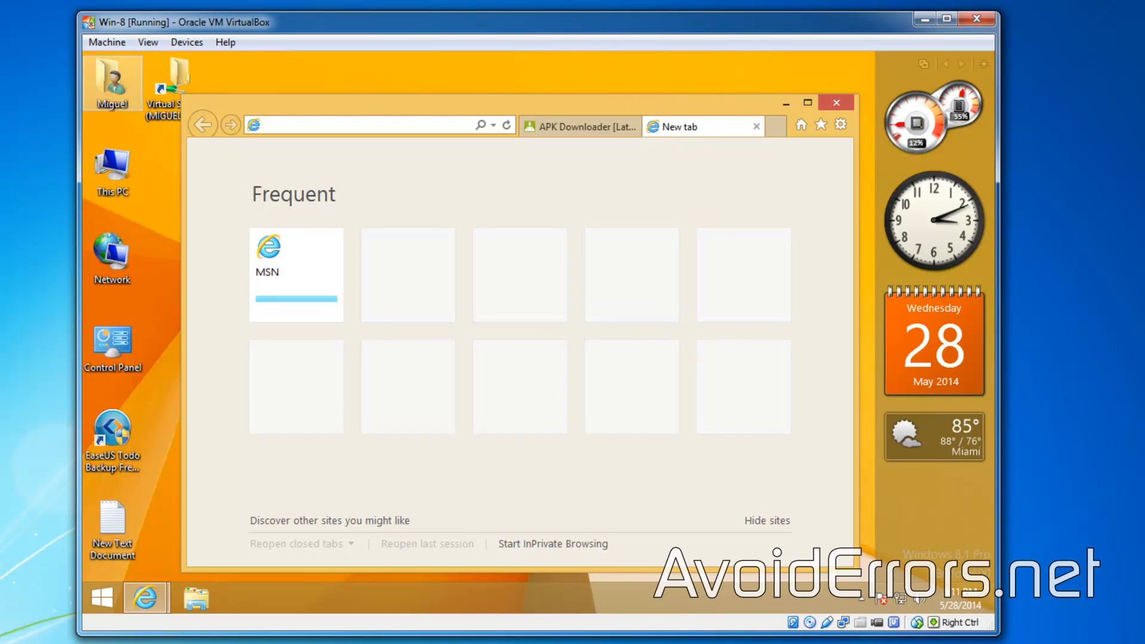
Go to play.google.com/store and browse its Apps section.
right_click(287, 125)
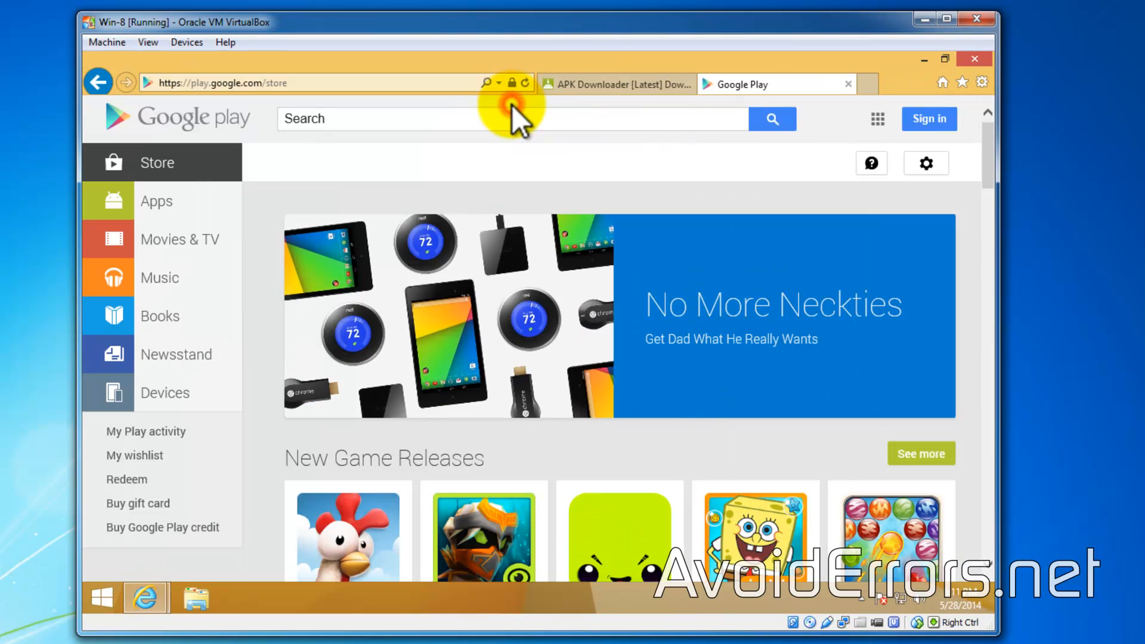
left_click(515, 117)
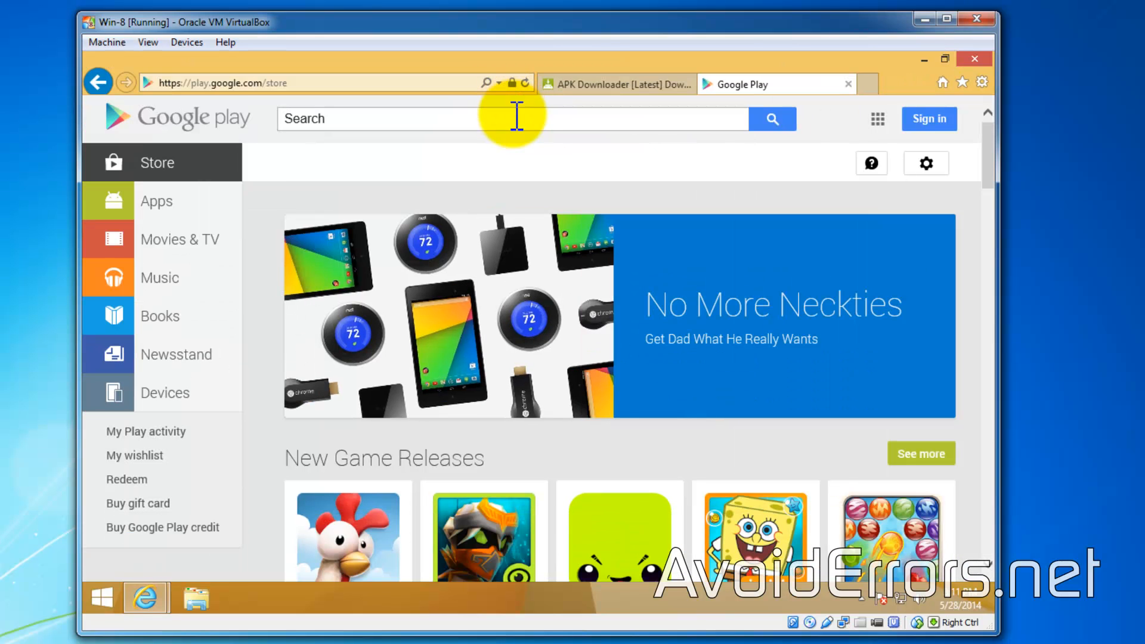
mouse_move(125, 200)
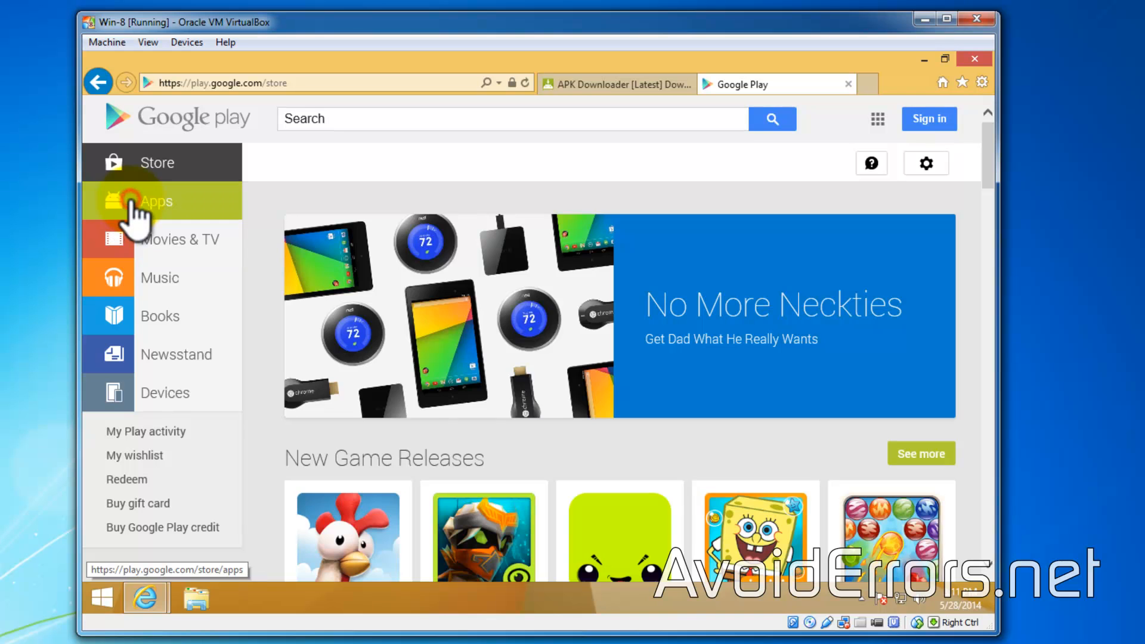
left_click(140, 201)
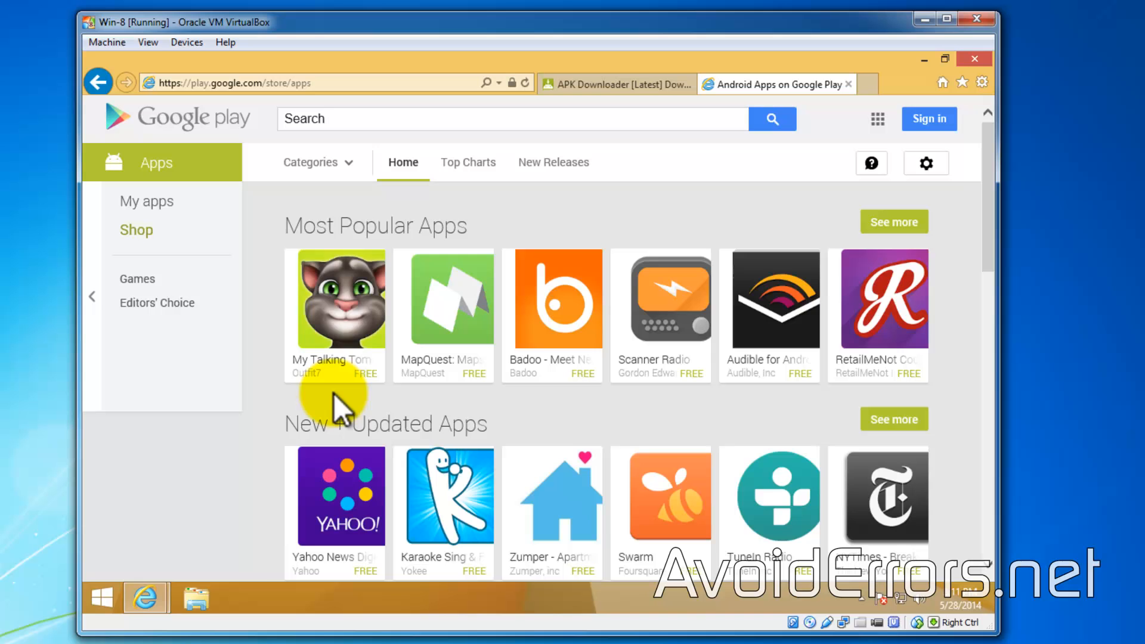
Reach the My Talking Tom page from Most Popular Apps and select its address.
left_click(335, 306)
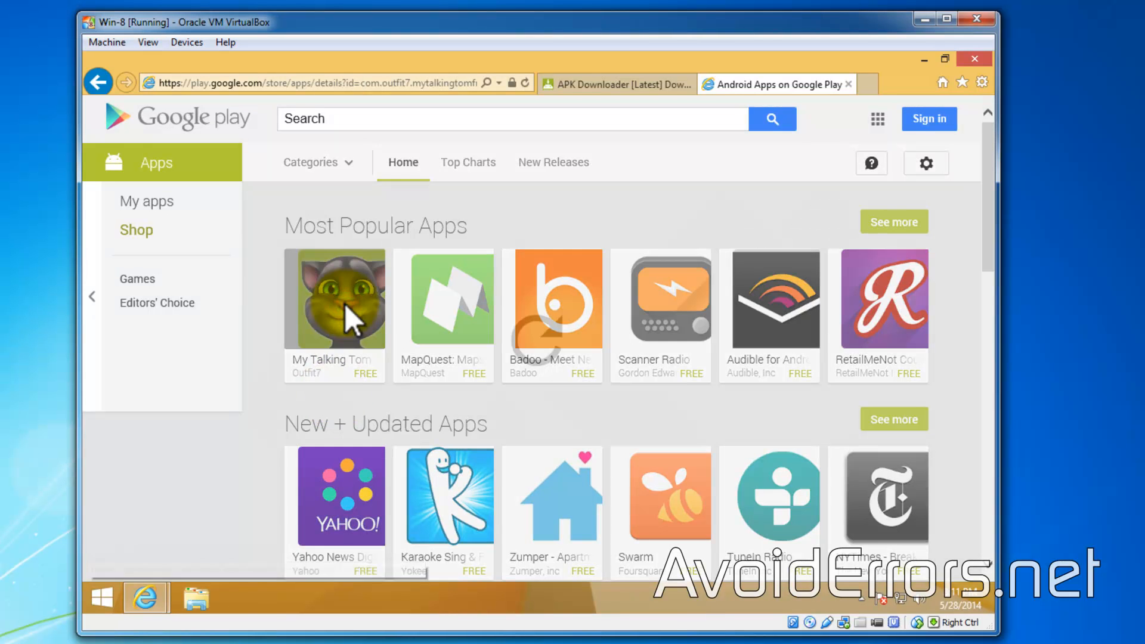
left_click(334, 299)
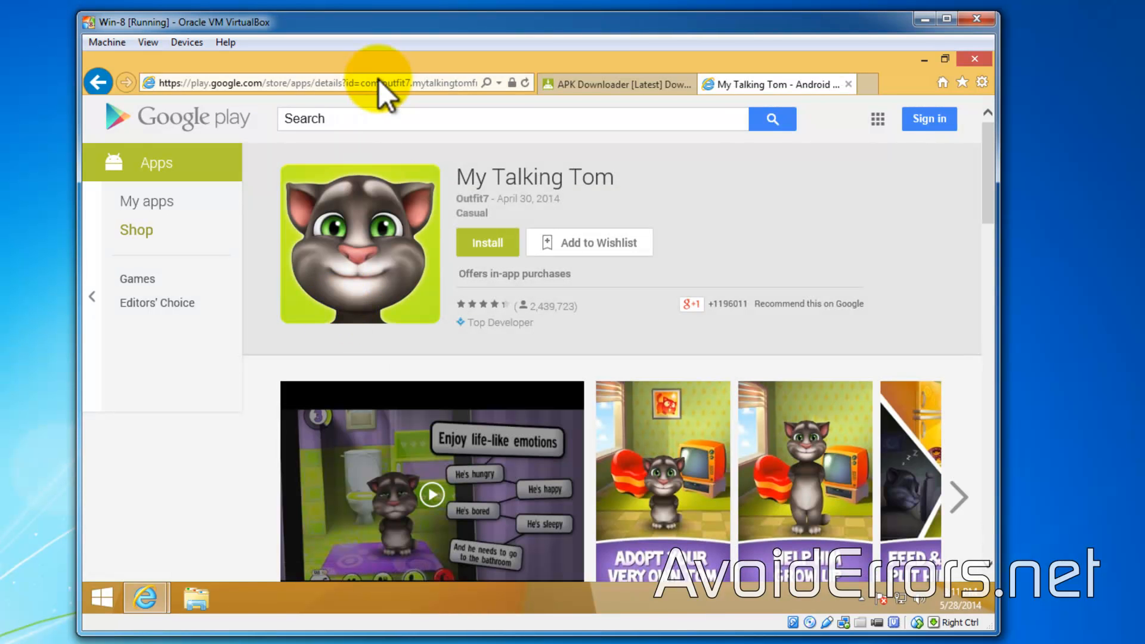
Copy the My Talking Tom Play Store address and return to the APK Downloader tab.
right_click(380, 83)
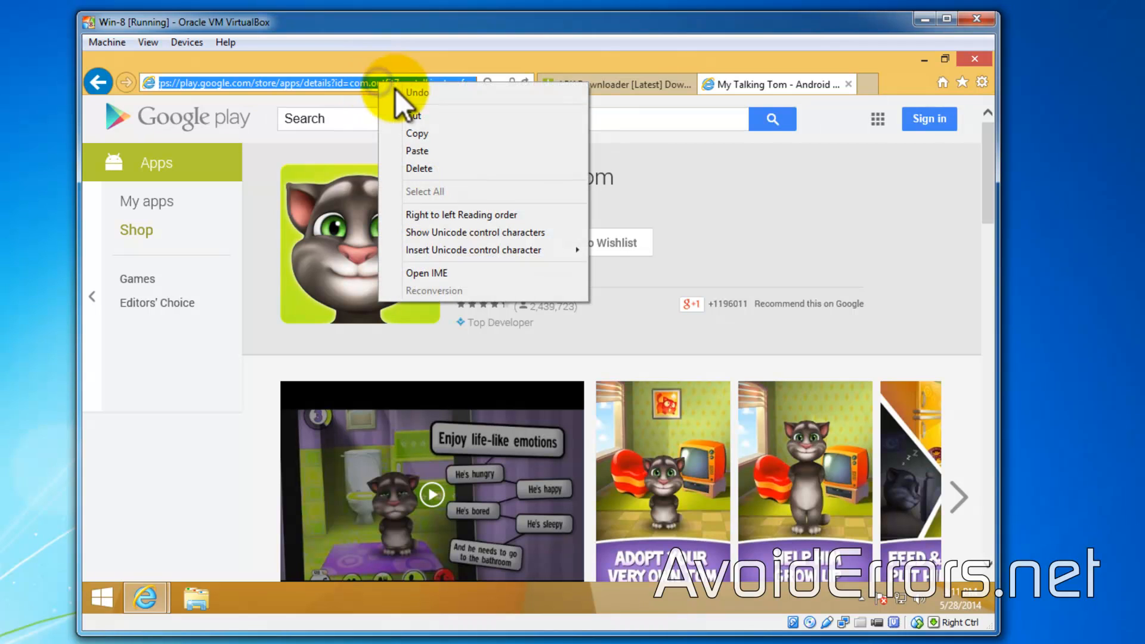
left_click(440, 132)
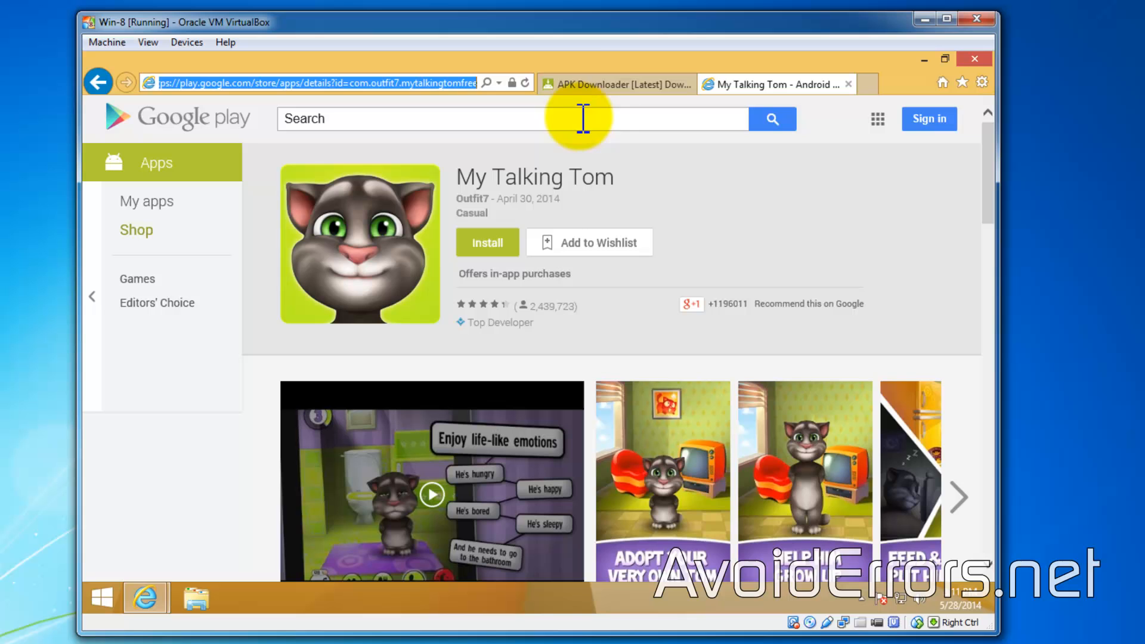
left_click(617, 83)
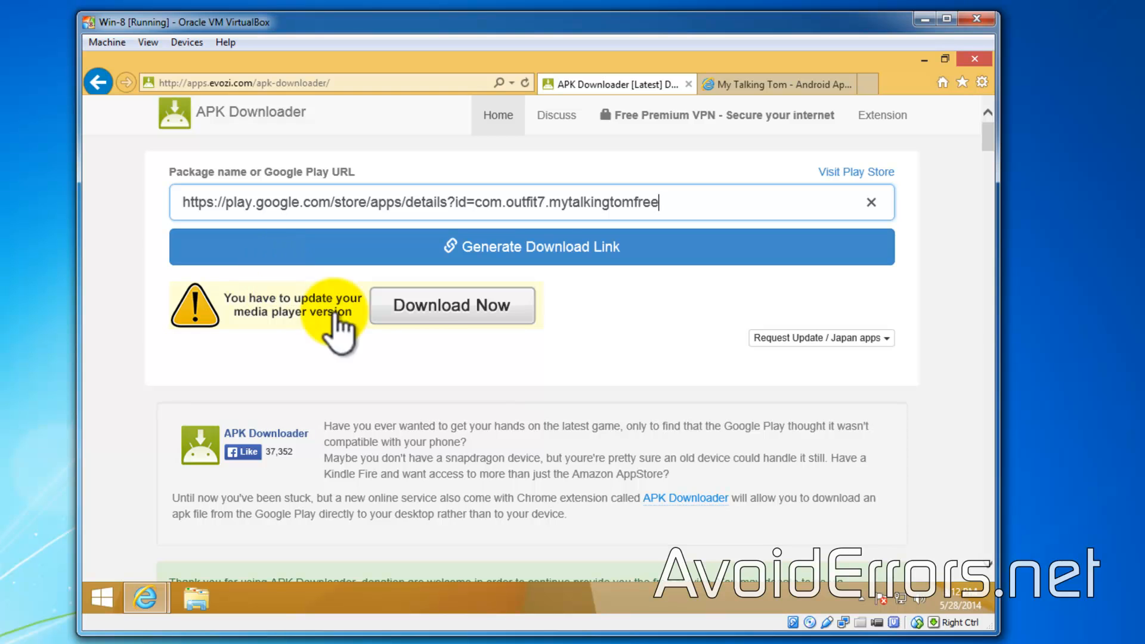
Generate the download link for the pasted URL and start the com.outfit7.mytalkingtomfree APK download.
left_click(529, 246)
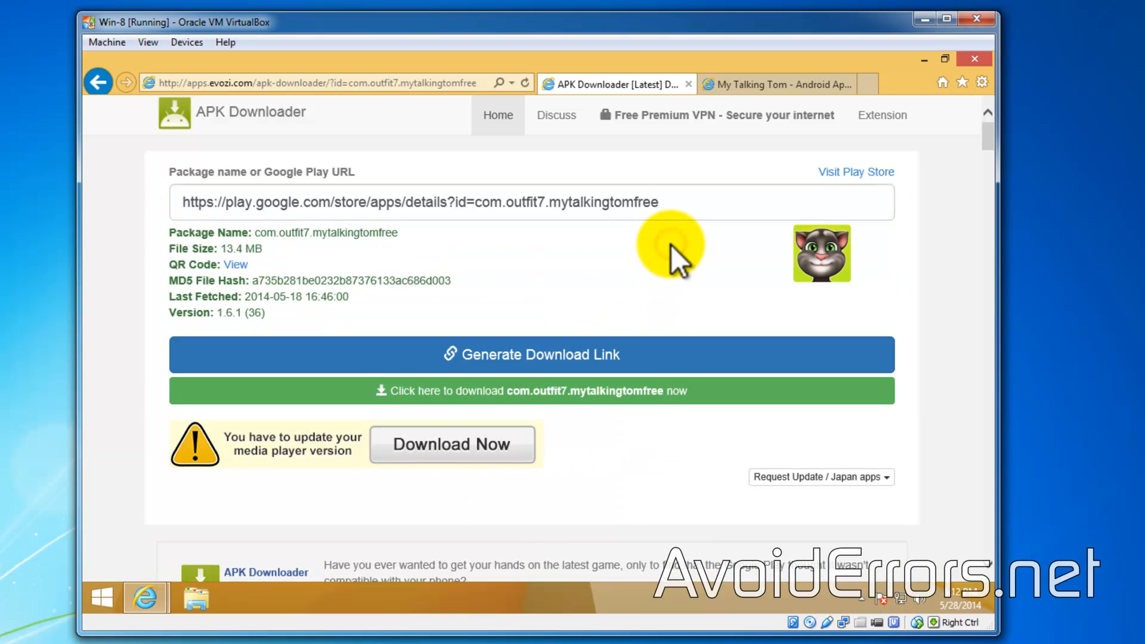
mouse_move(716, 401)
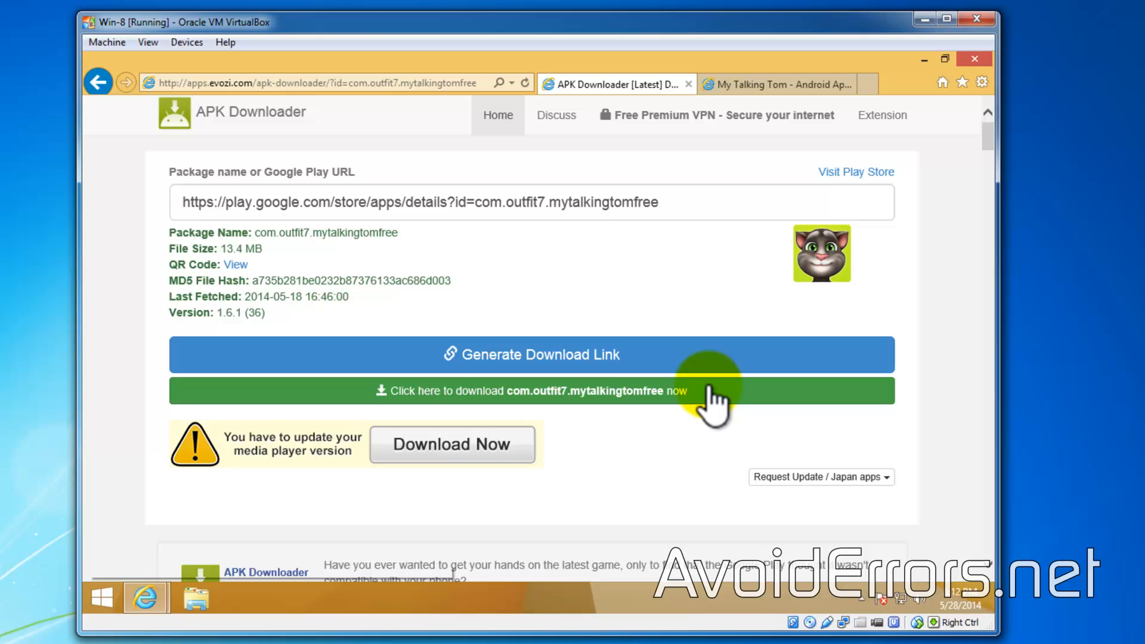
left_click(707, 394)
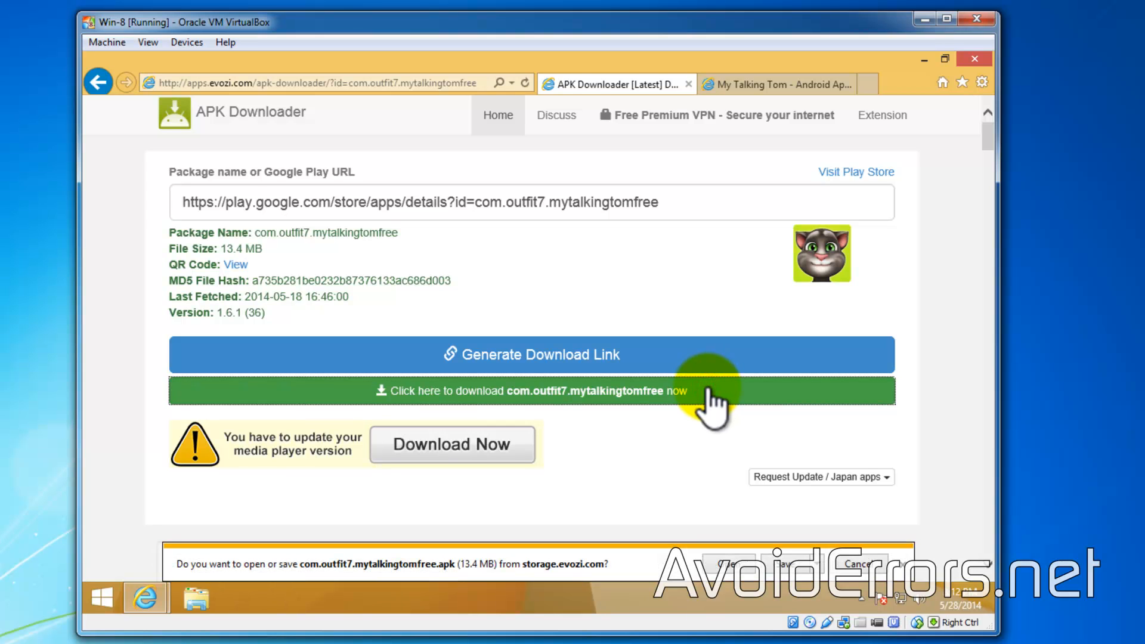
mouse_move(798, 586)
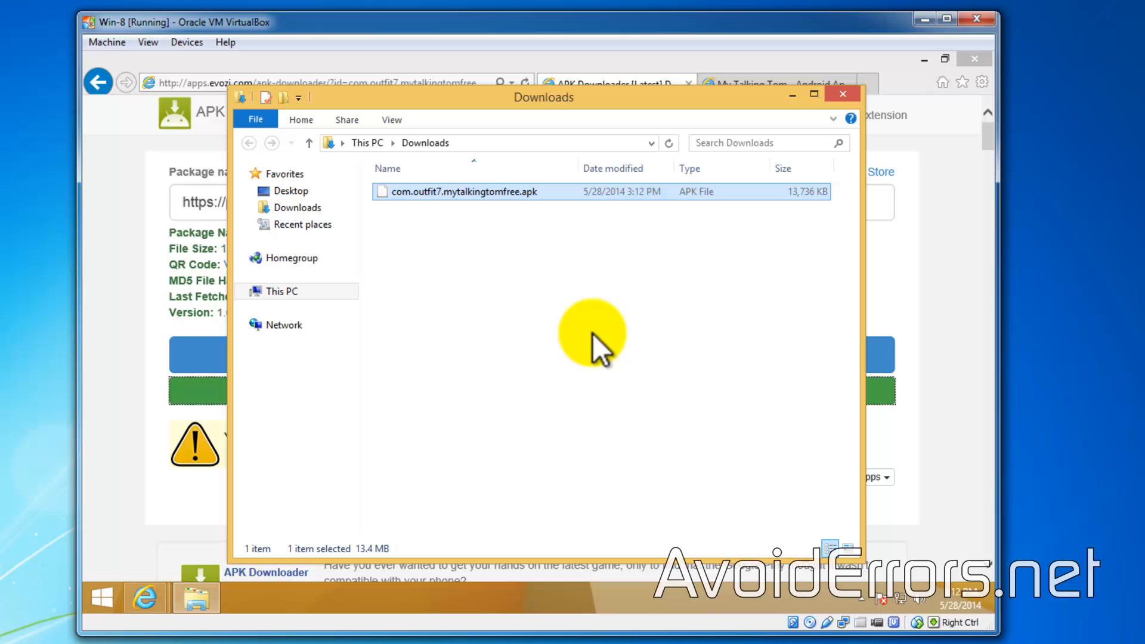
mouse_move(475, 226)
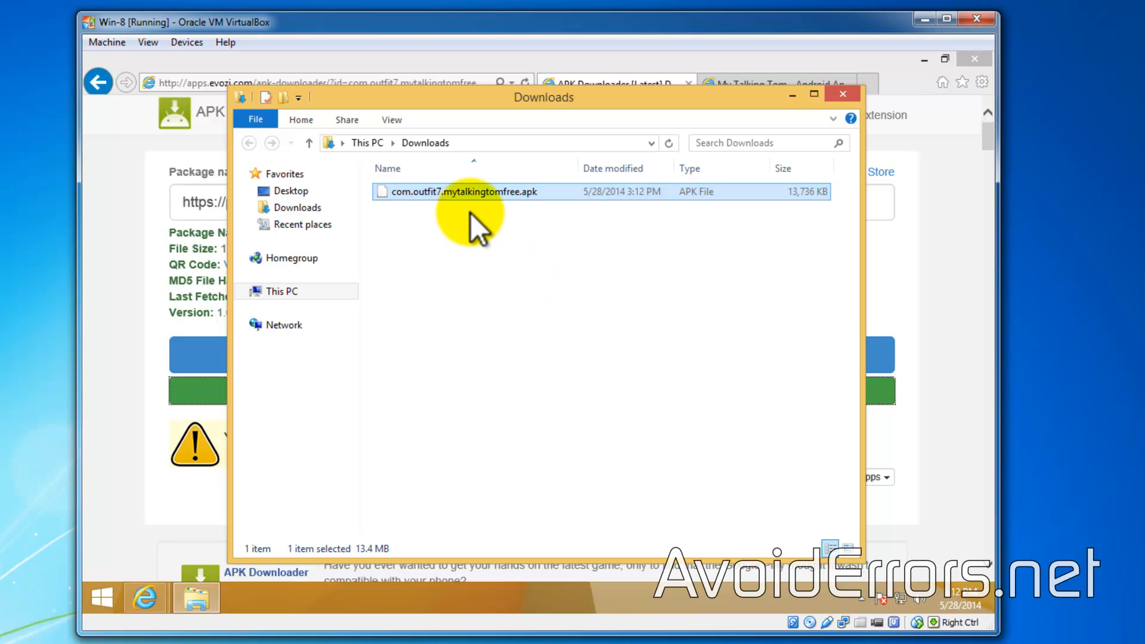